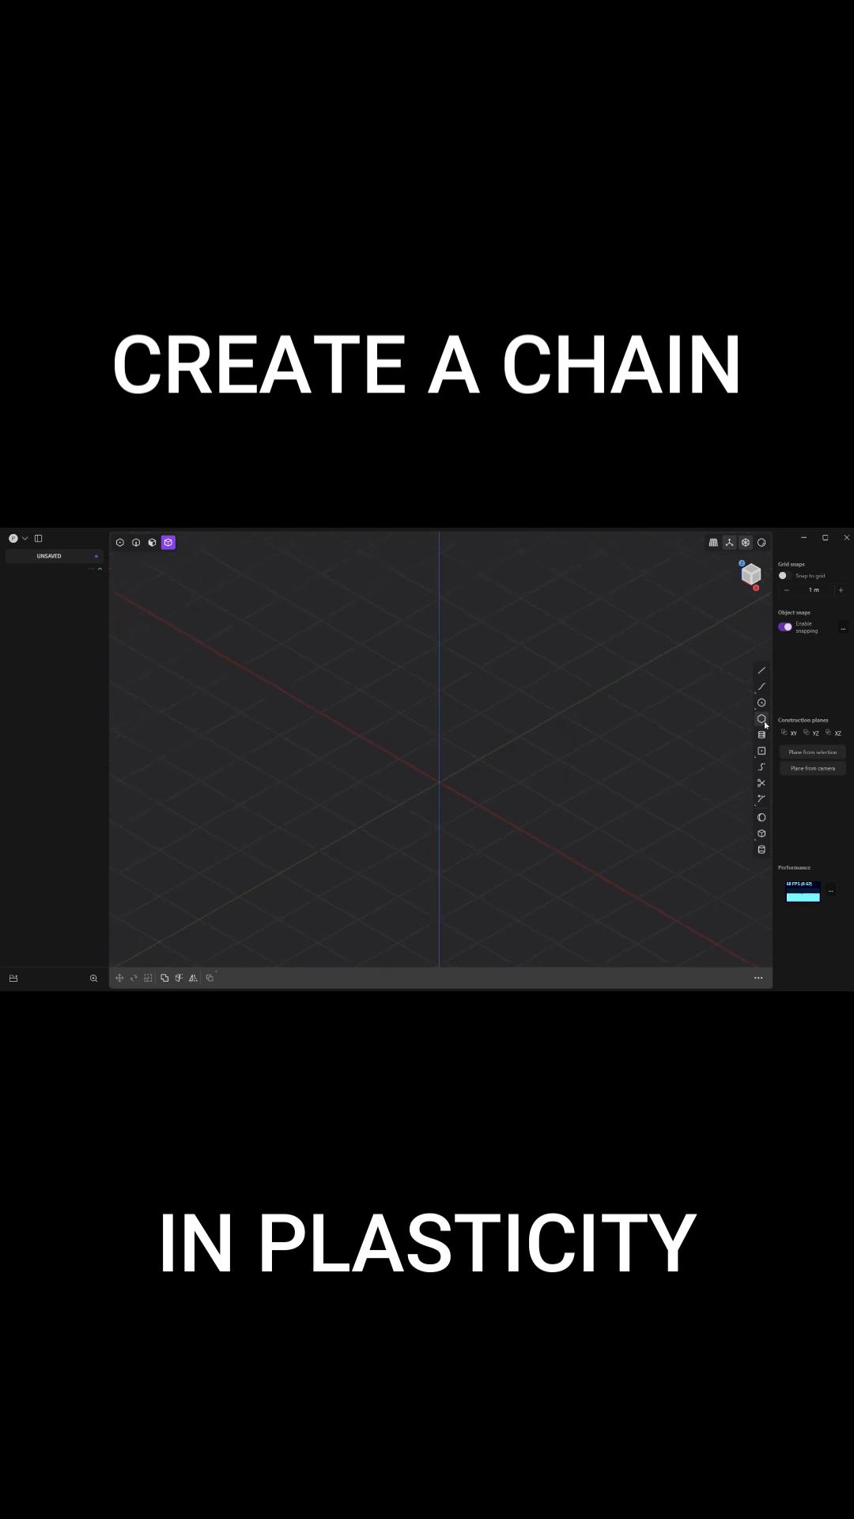
Step: Switch to the Circle tool to draw the first circle at the origin
{"action": "left_click", "coordinate": [761, 703]}
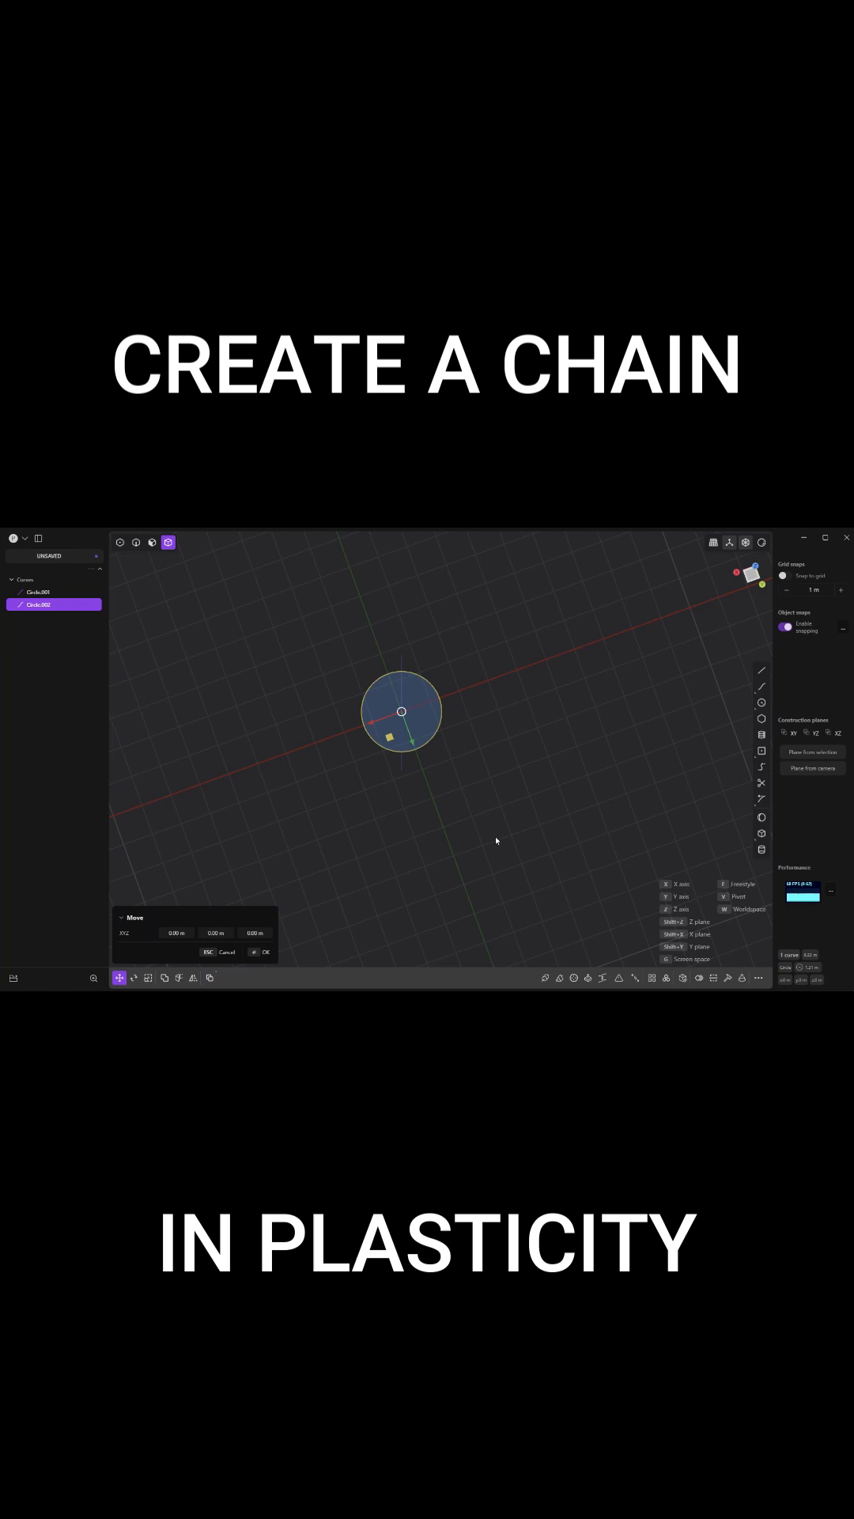
Step: Drag the copied circle along the green axis away from the original circle
{"action": "left_click_drag", "start_coordinate": [400, 712], "coordinate": [424, 789]}
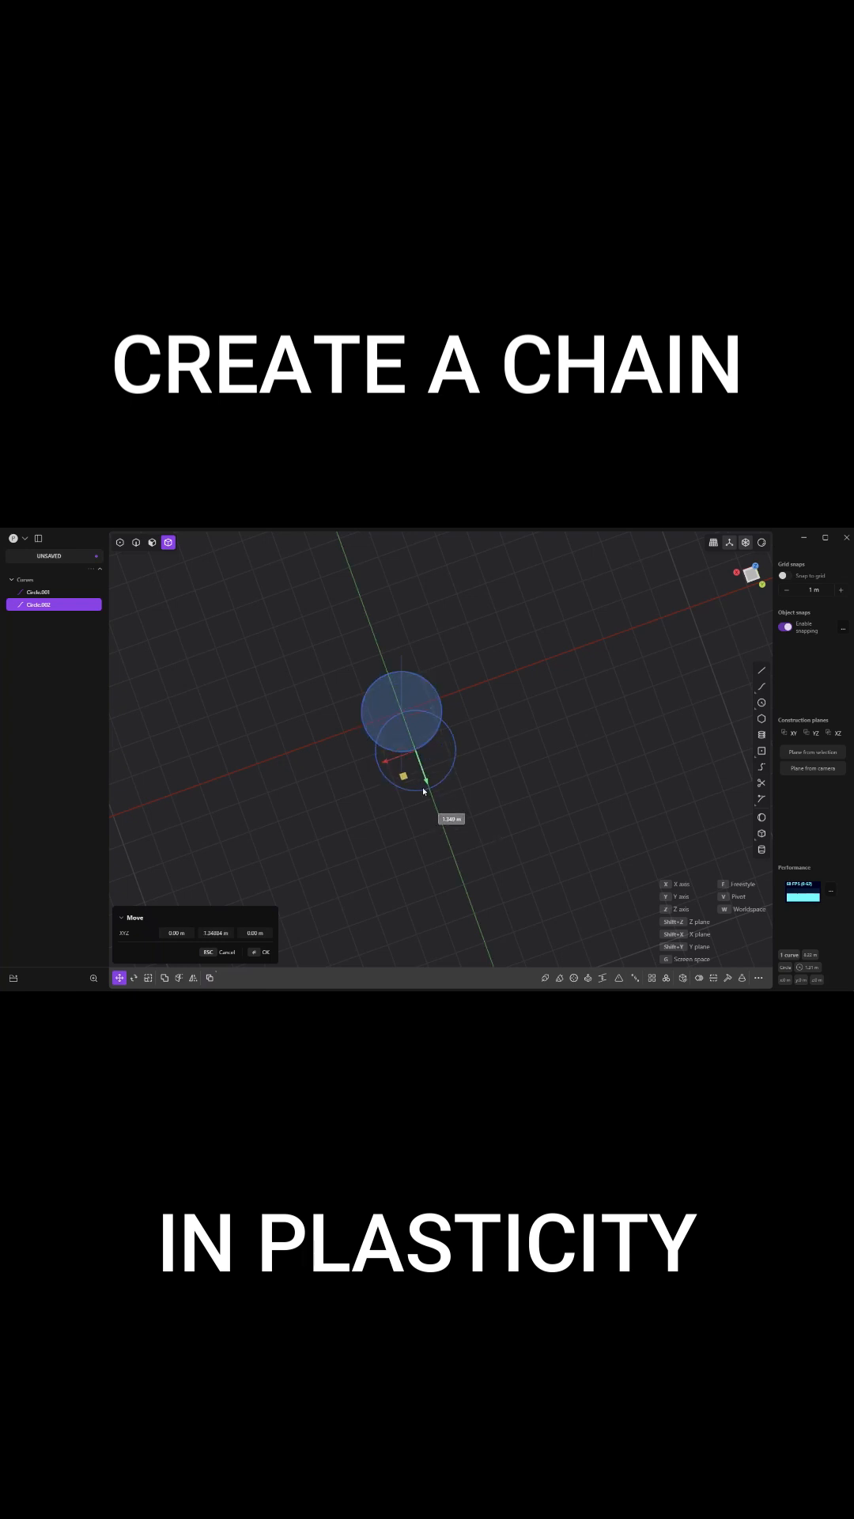
{"action": "left_click_drag", "start_coordinate": [424, 784], "coordinate": [457, 862]}
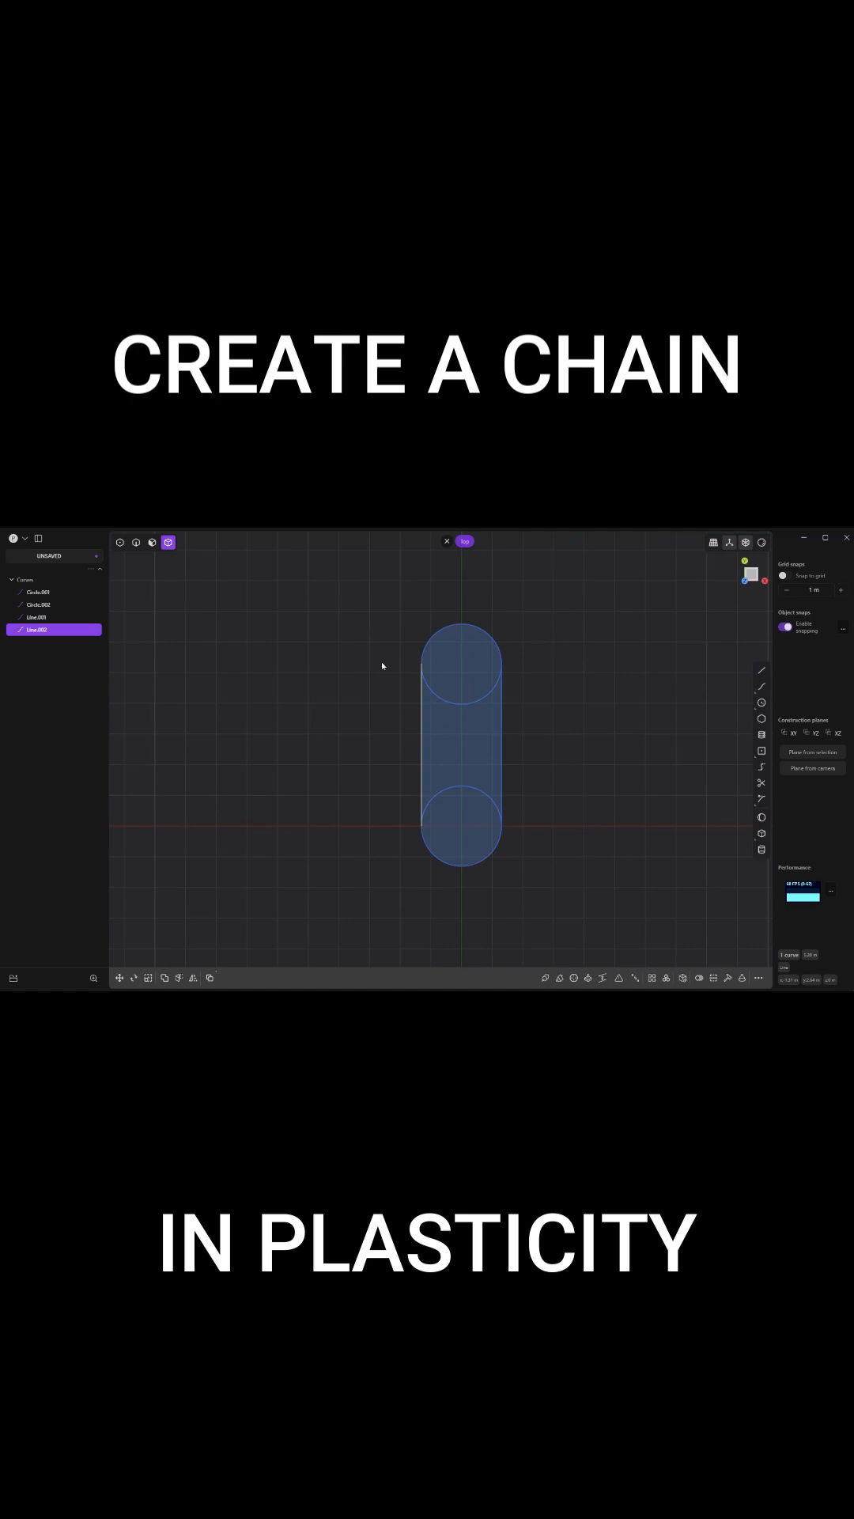
Step: Trim the inner arc between the tangent lines to leave a stadium outline
{"action": "left_click", "coordinate": [761, 783]}
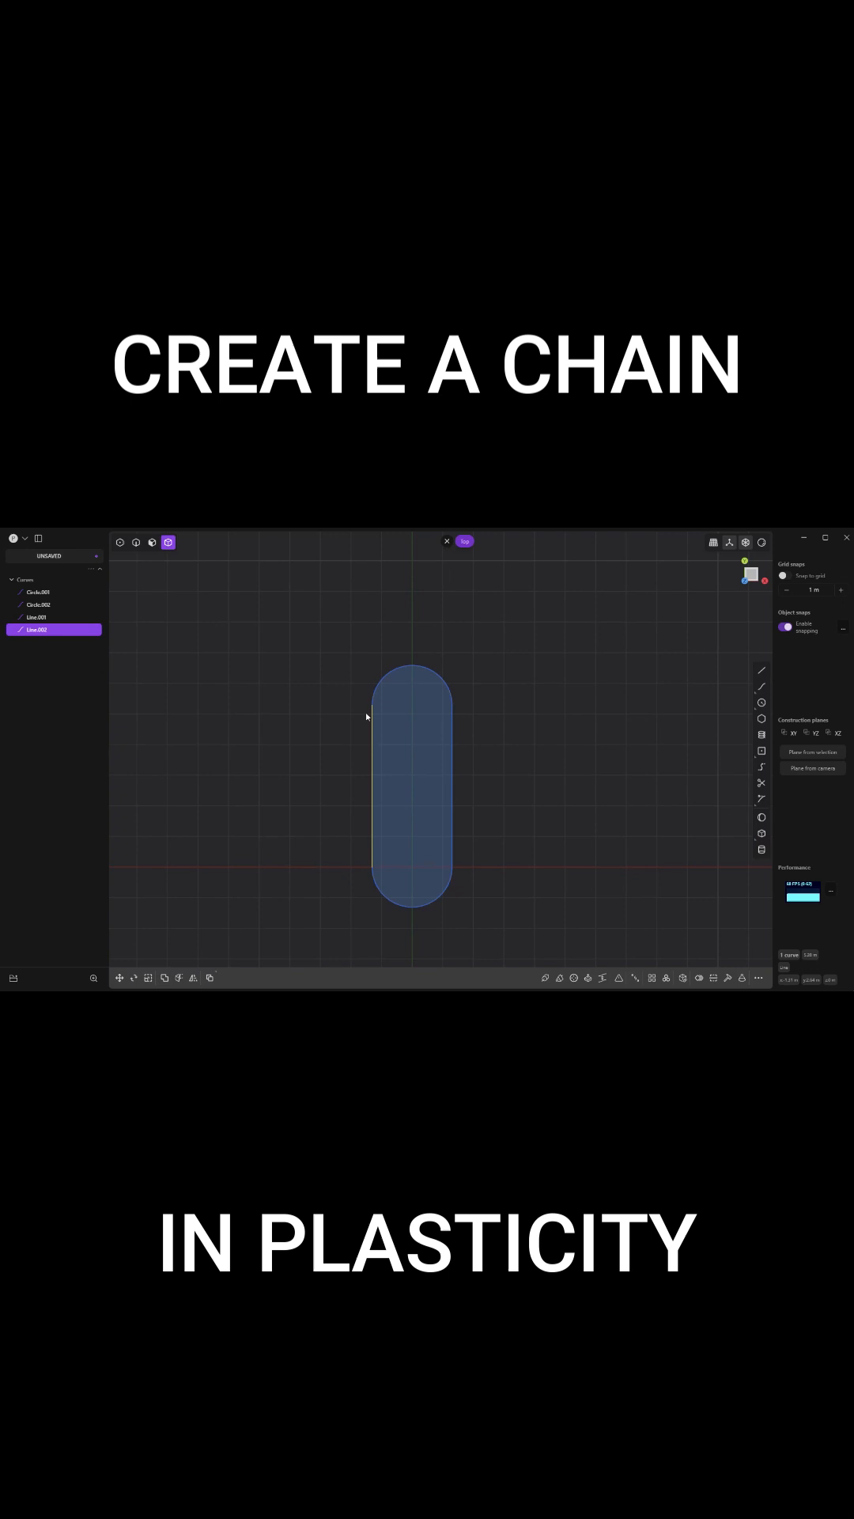
{"action": "mouse_move", "coordinate": [382, 683]}
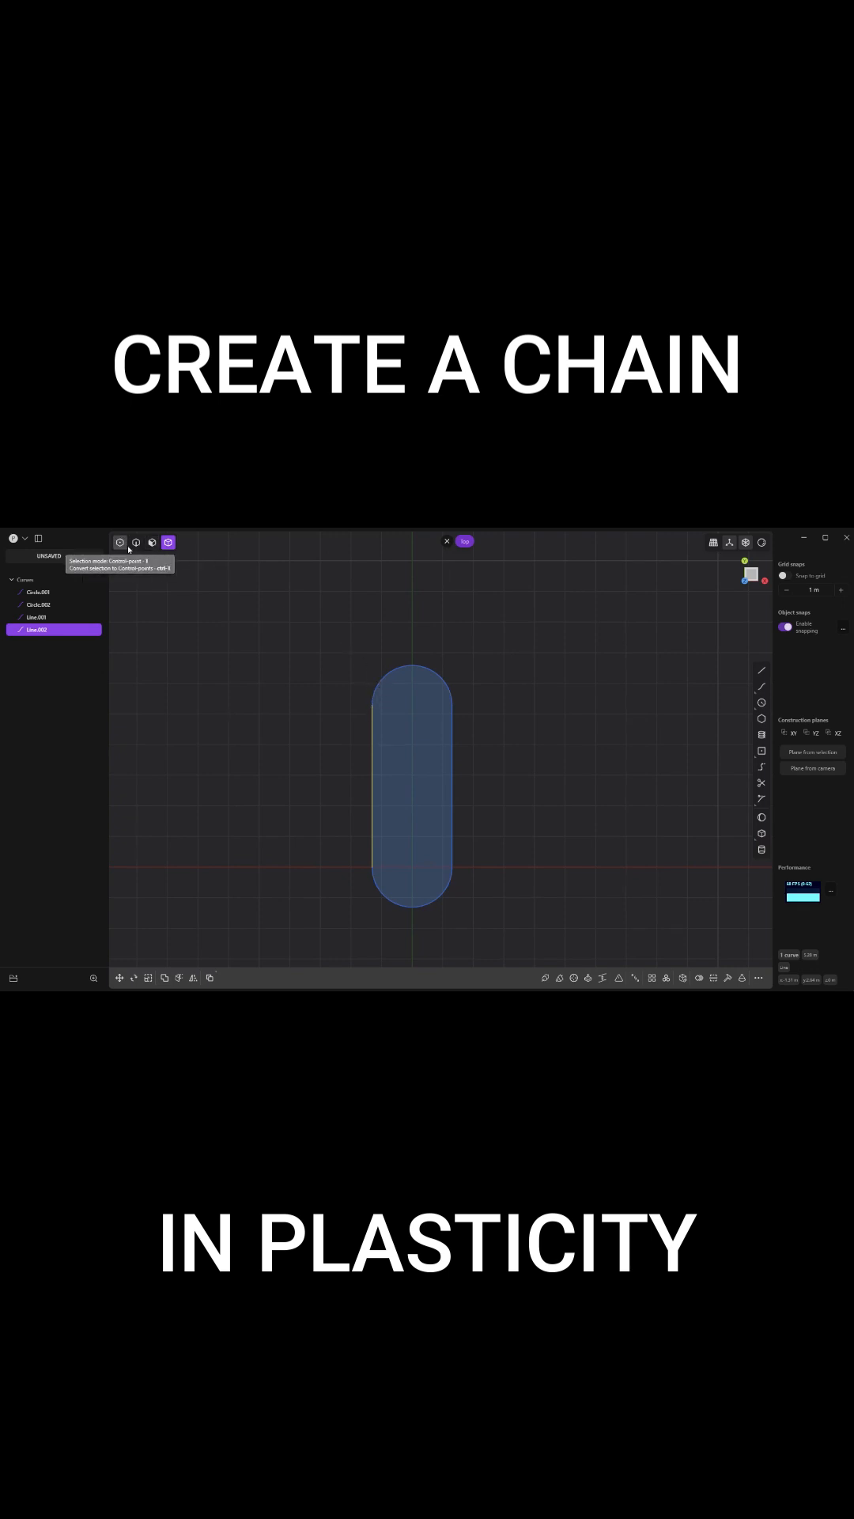
Step: Change the selection mode so the outline curves can be picked for joining
{"action": "left_click", "coordinate": [136, 541]}
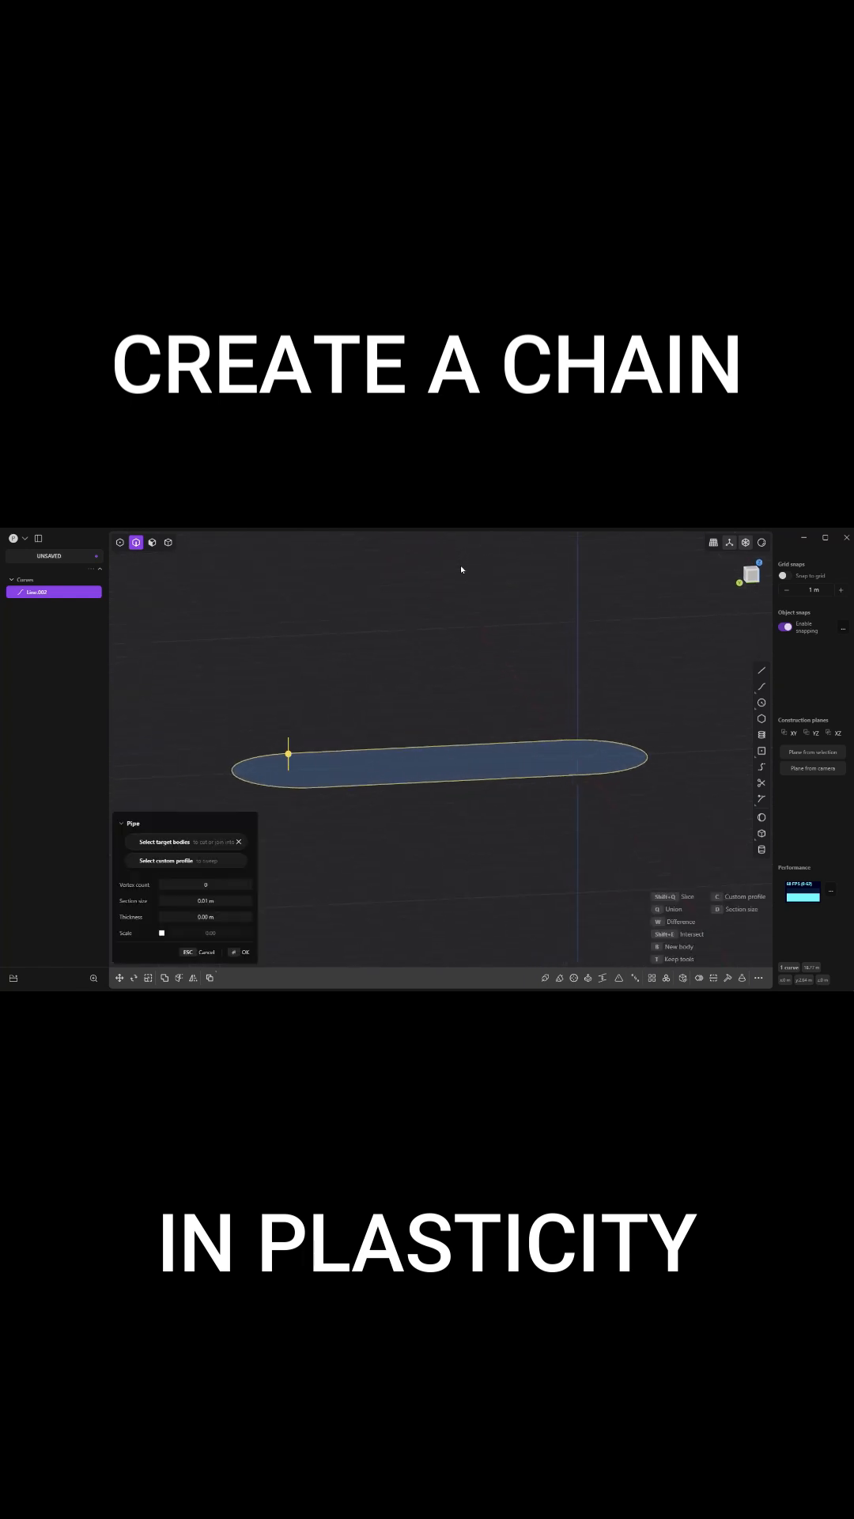
Step: Pipe a thickened round tube along the stadium outline and commit the solid link
{"action": "left_click", "coordinate": [546, 977]}
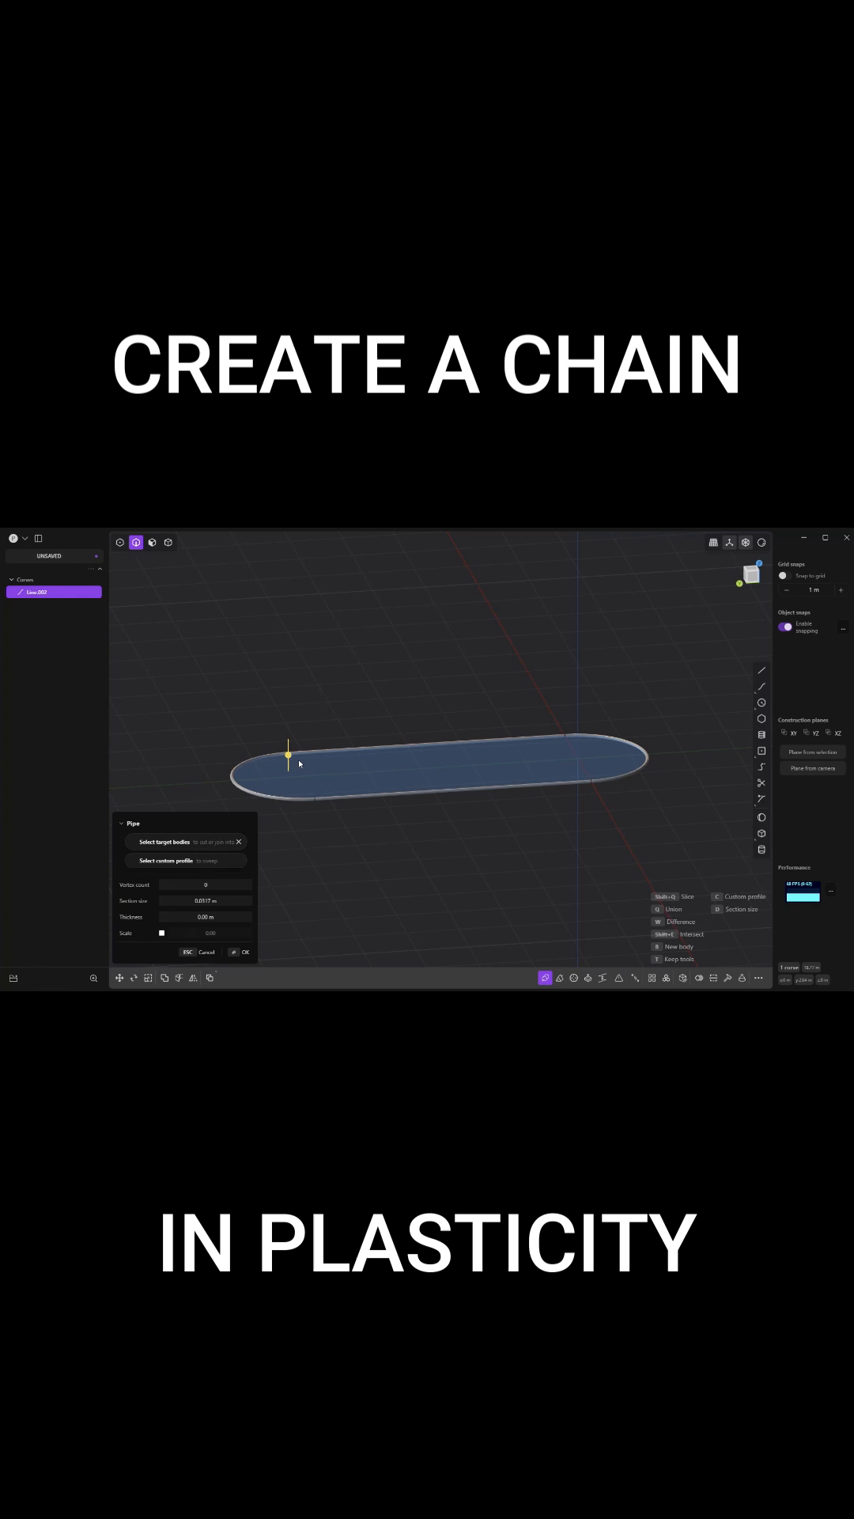
{"action": "left_click_drag", "start_coordinate": [288, 756], "coordinate": [296, 780]}
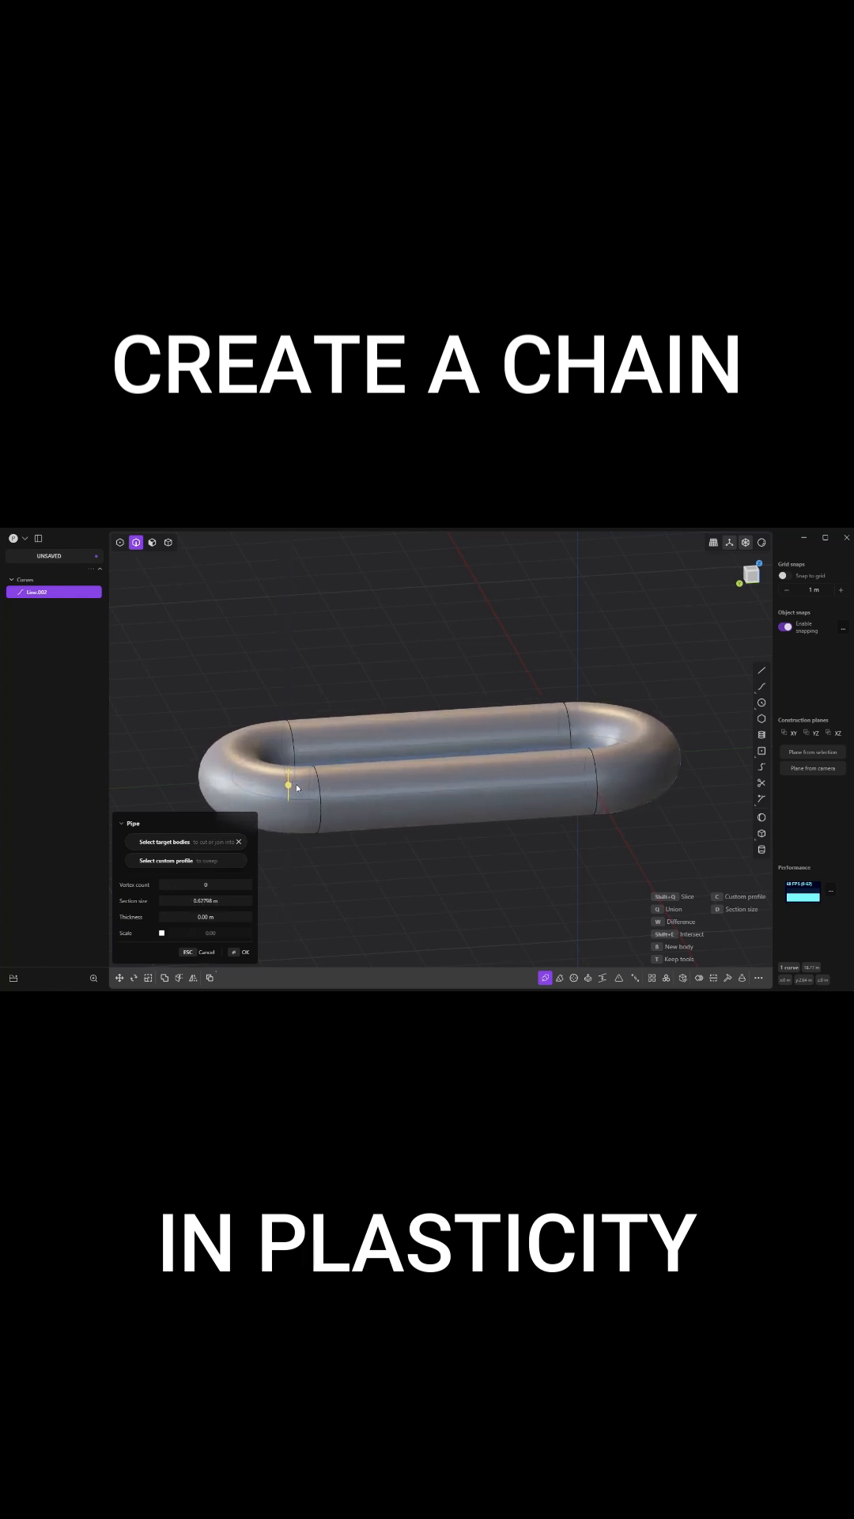
{"action": "left_click", "coordinate": [244, 953]}
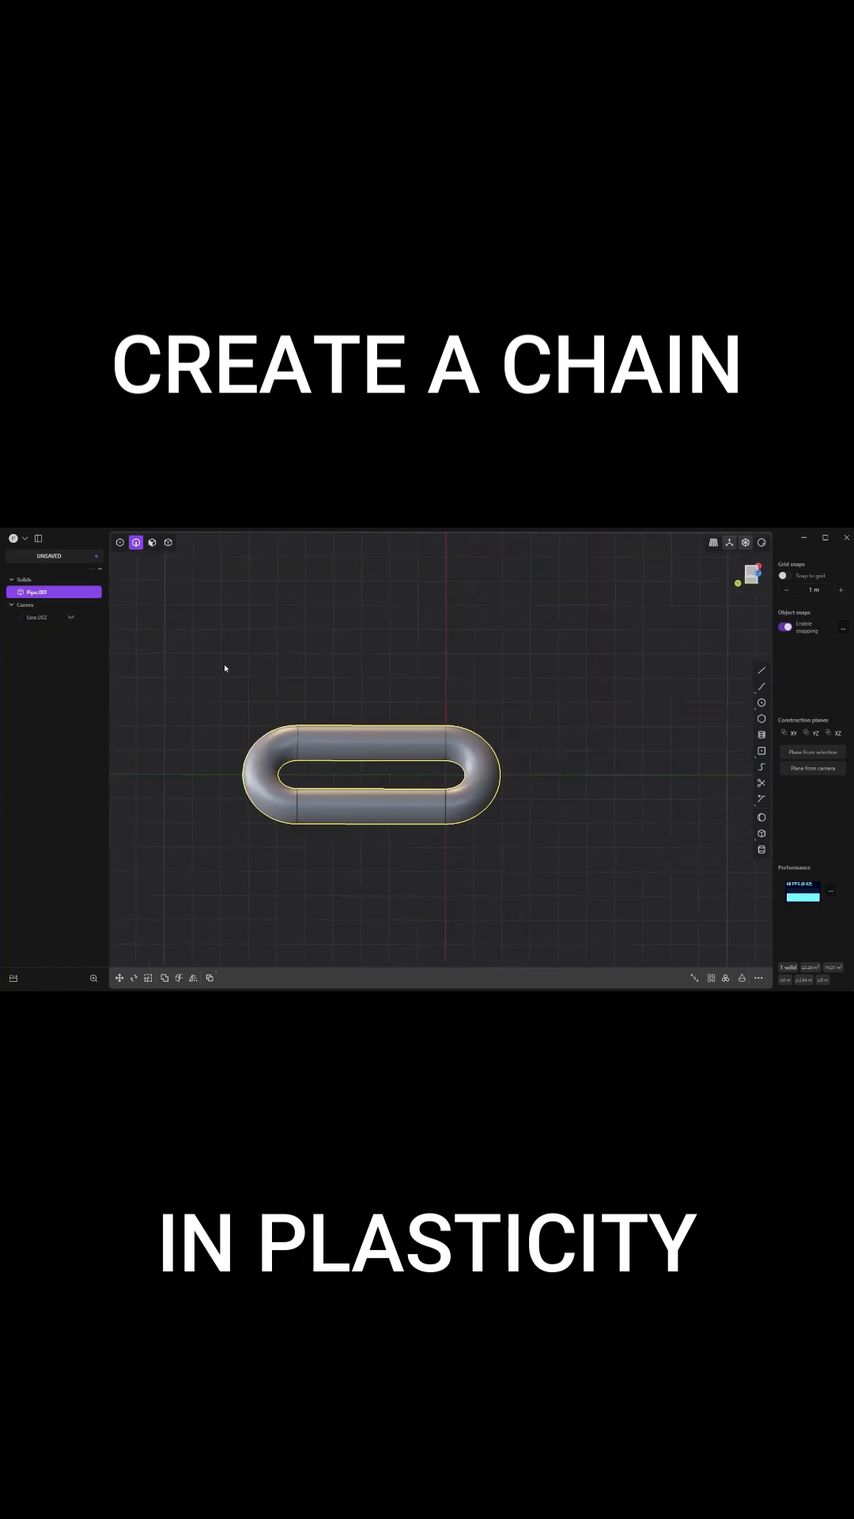
Step: Duplicate Pipe.001 and slide the copy along X to overlap the first link
{"action": "left_click", "coordinate": [118, 977]}
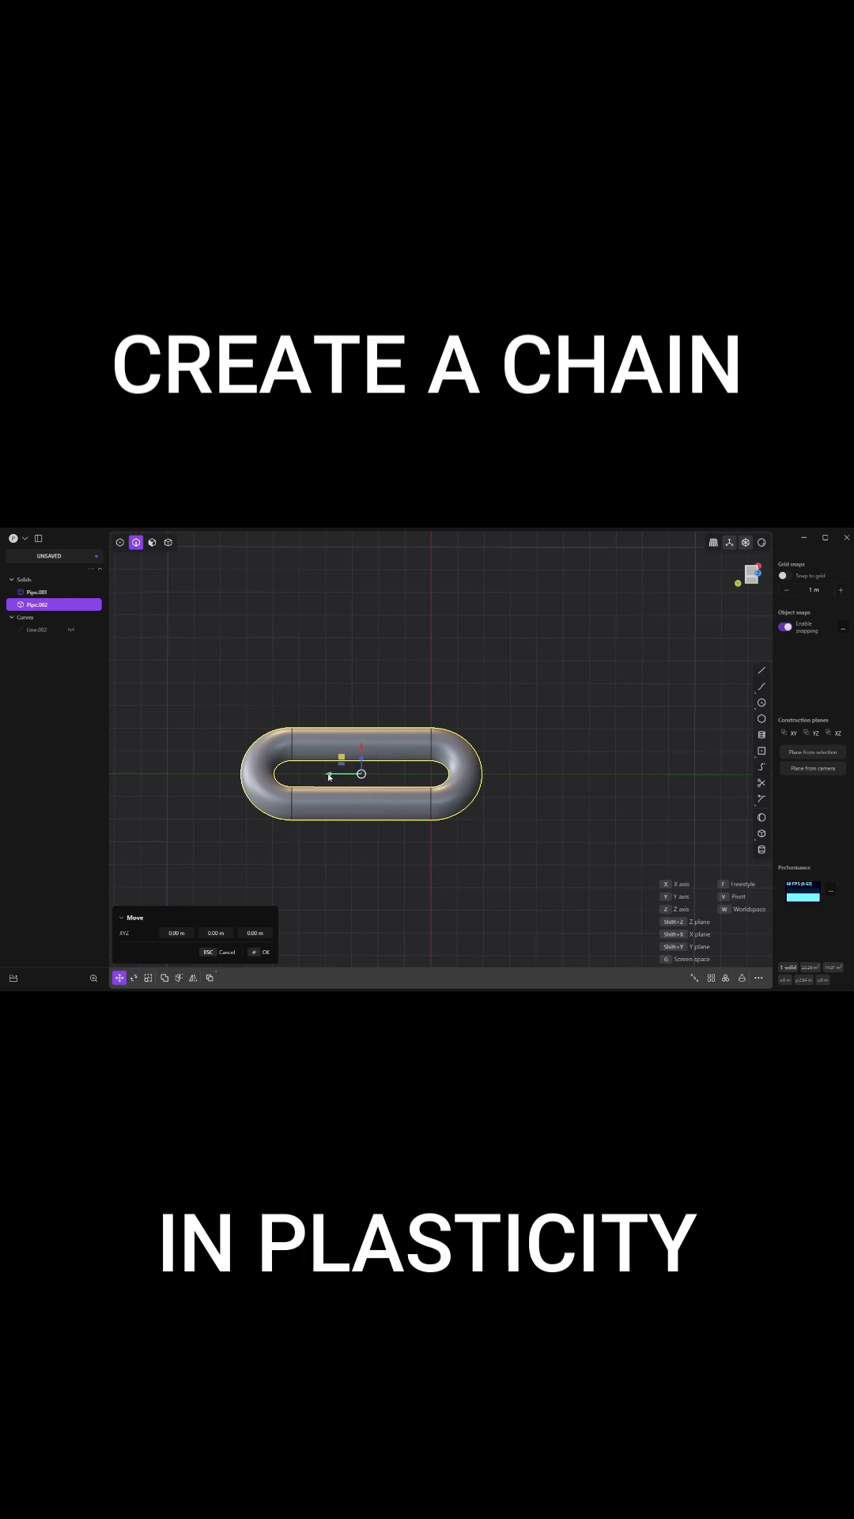
{"action": "left_click_drag", "start_coordinate": [359, 775], "coordinate": [502, 780]}
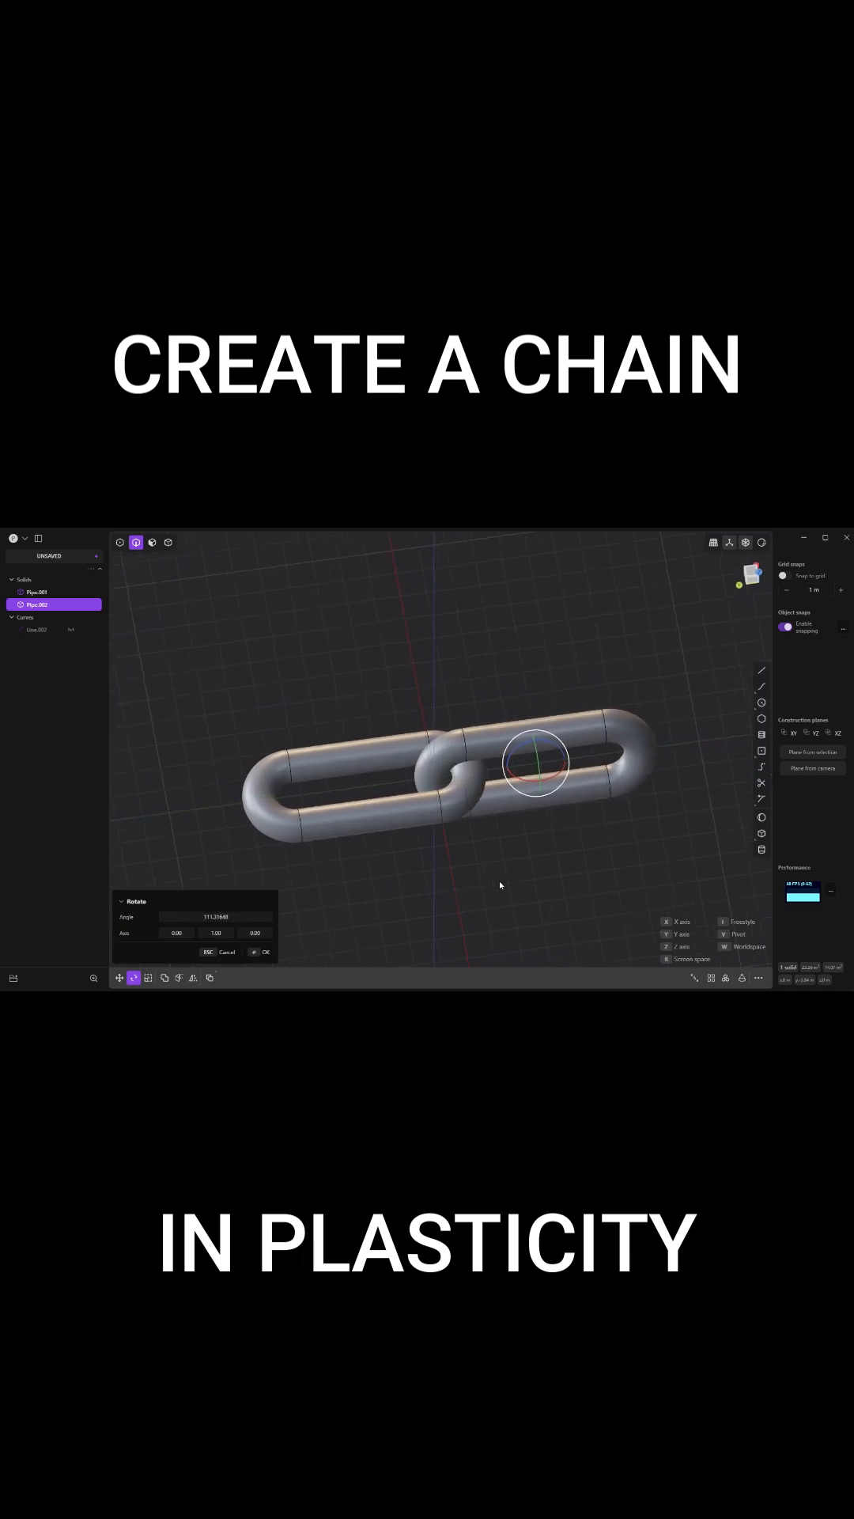
{"action": "left_click_drag", "start_coordinate": [500, 884], "coordinate": [381, 930]}
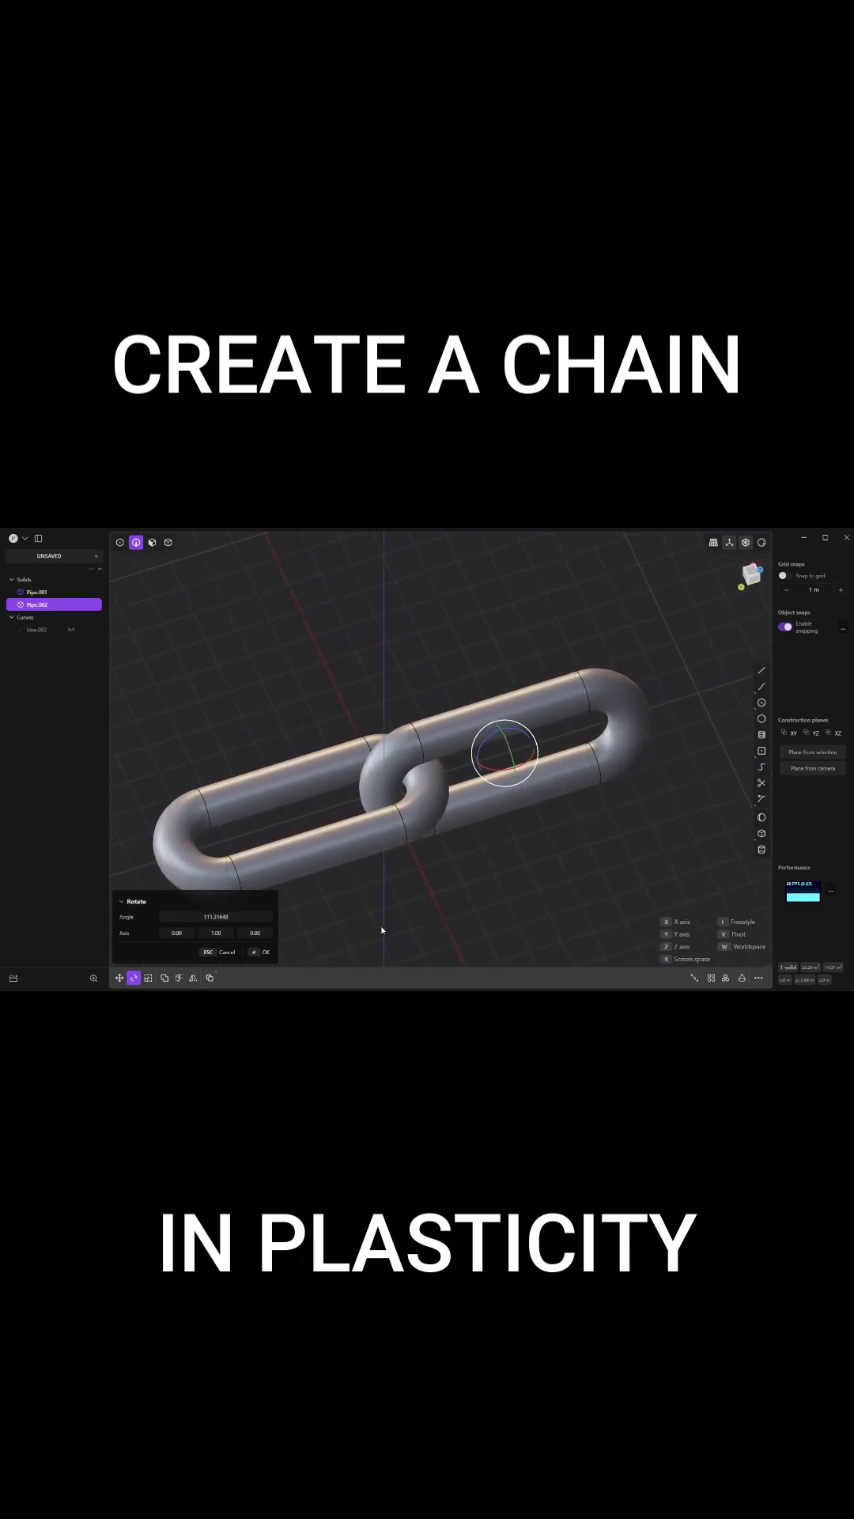